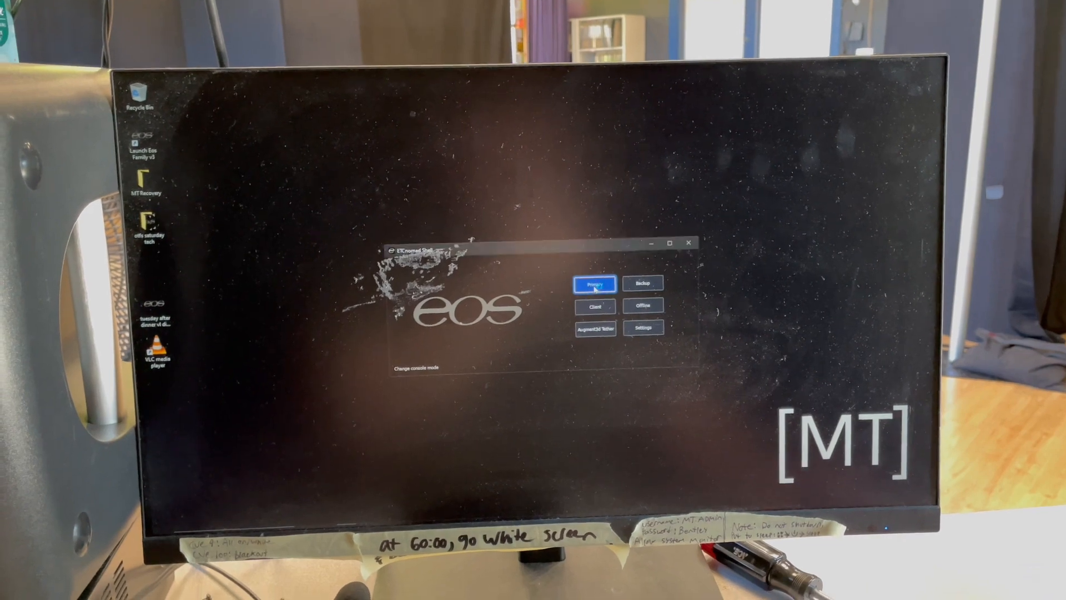
Bring up the Windows Start menu and MT User account settings over the ETCnomad Shell
click(594, 283)
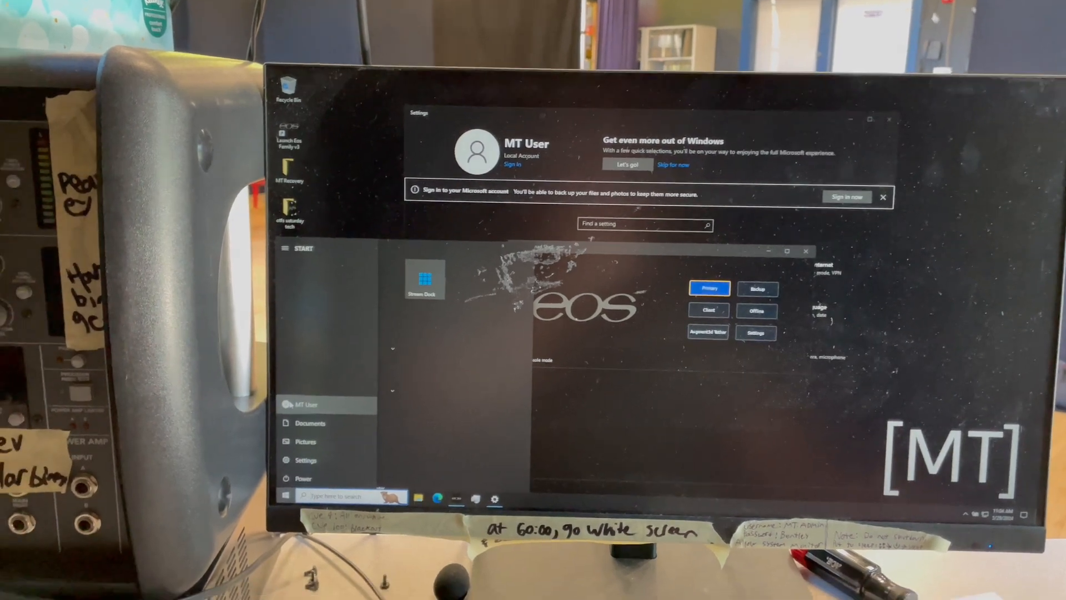
Sign out of the MT User Windows account from the Start menu
click(310, 405)
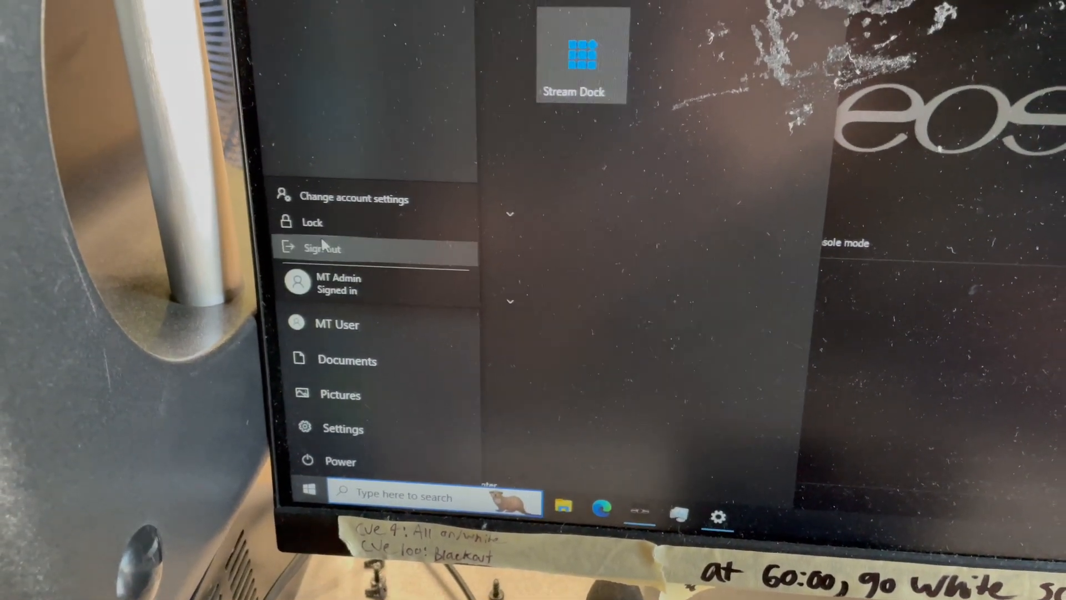
click(323, 248)
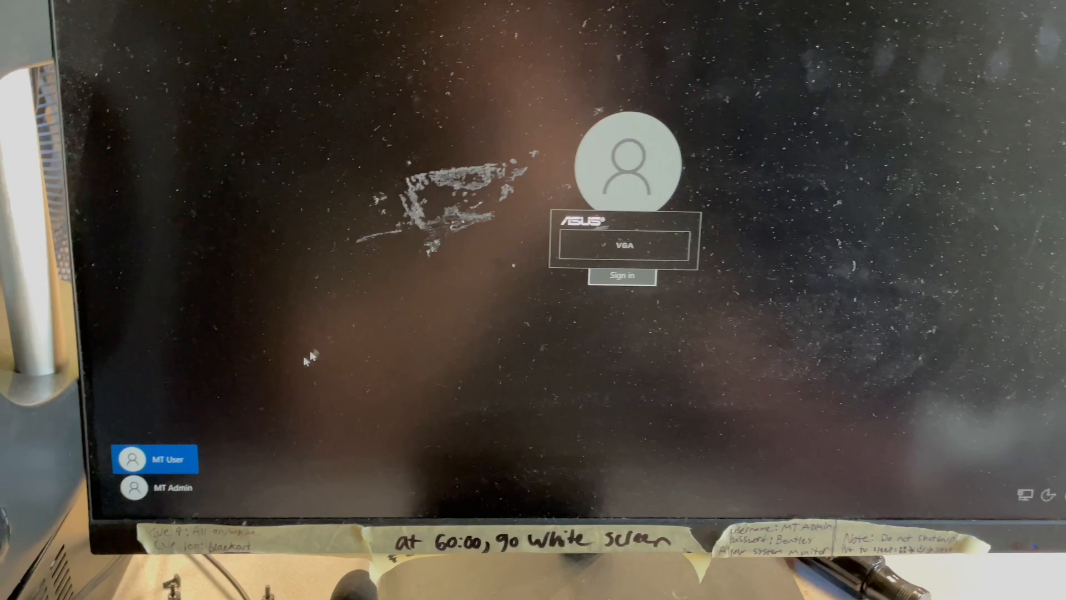
click(173, 486)
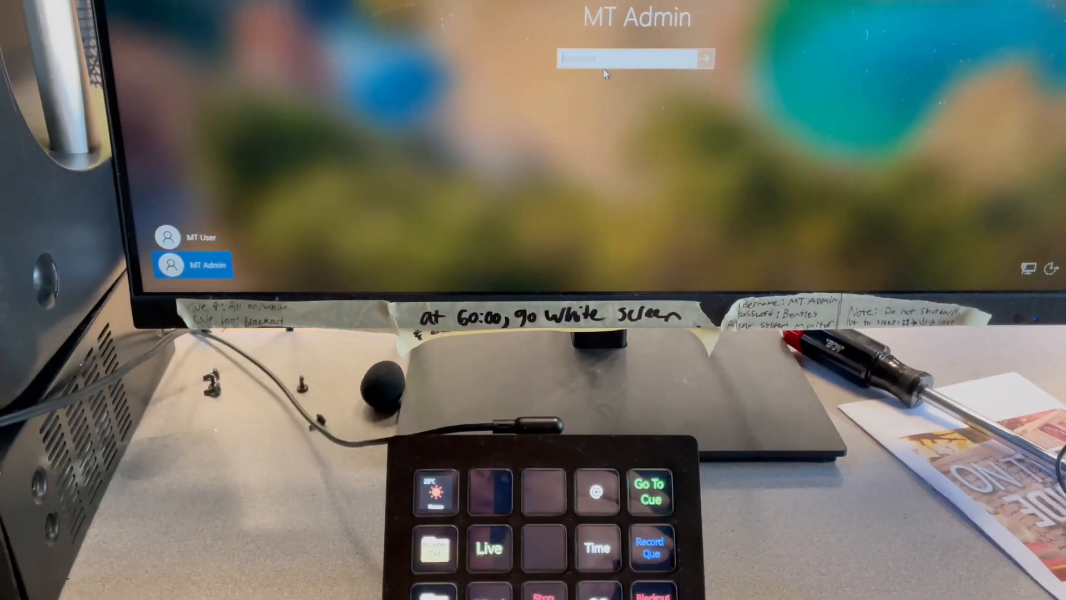
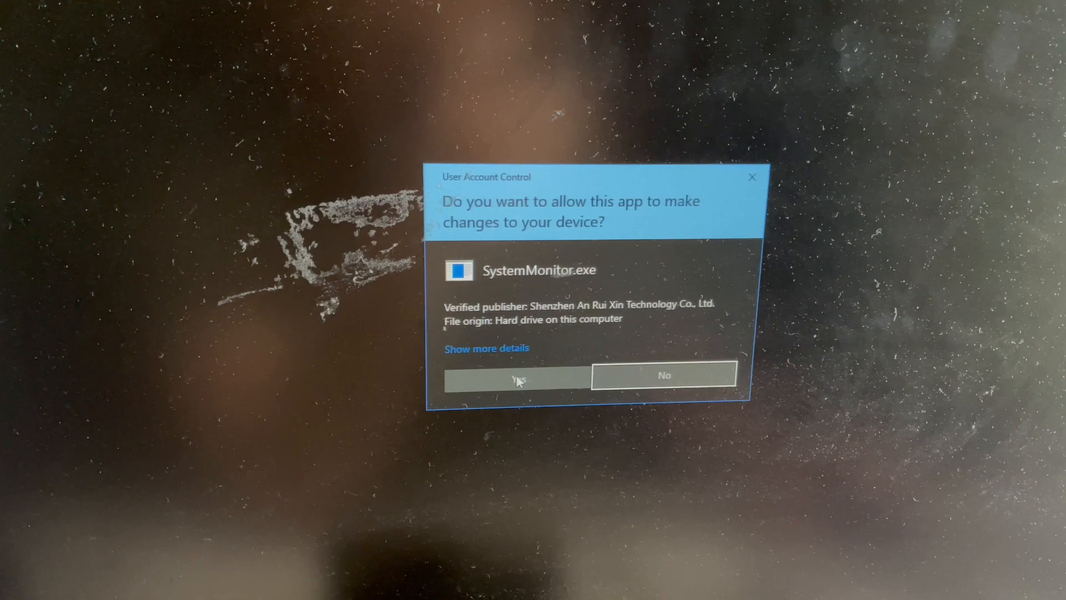
click(517, 376)
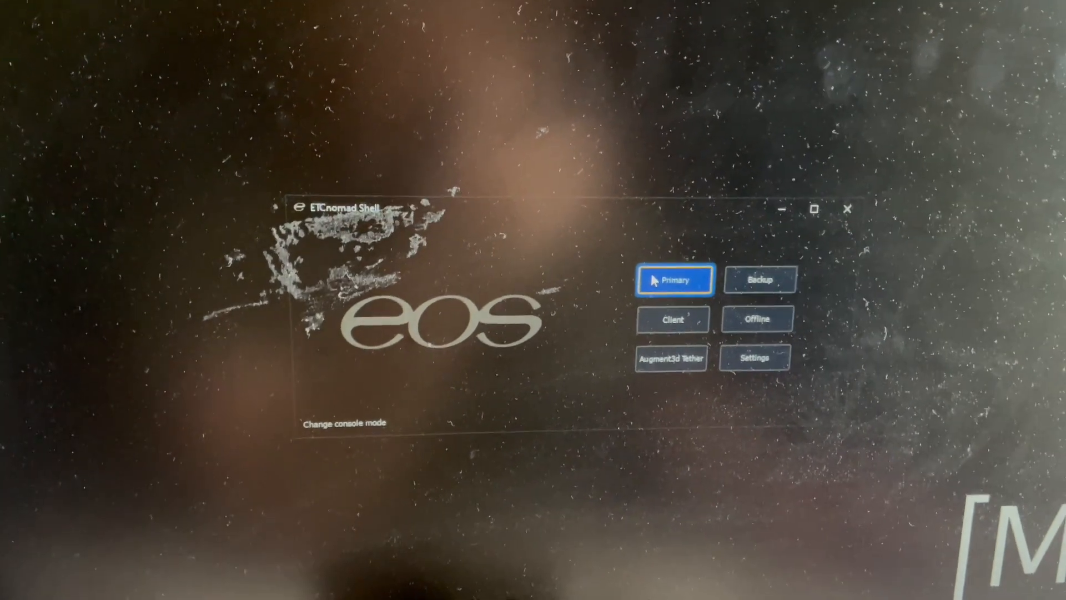
click(674, 279)
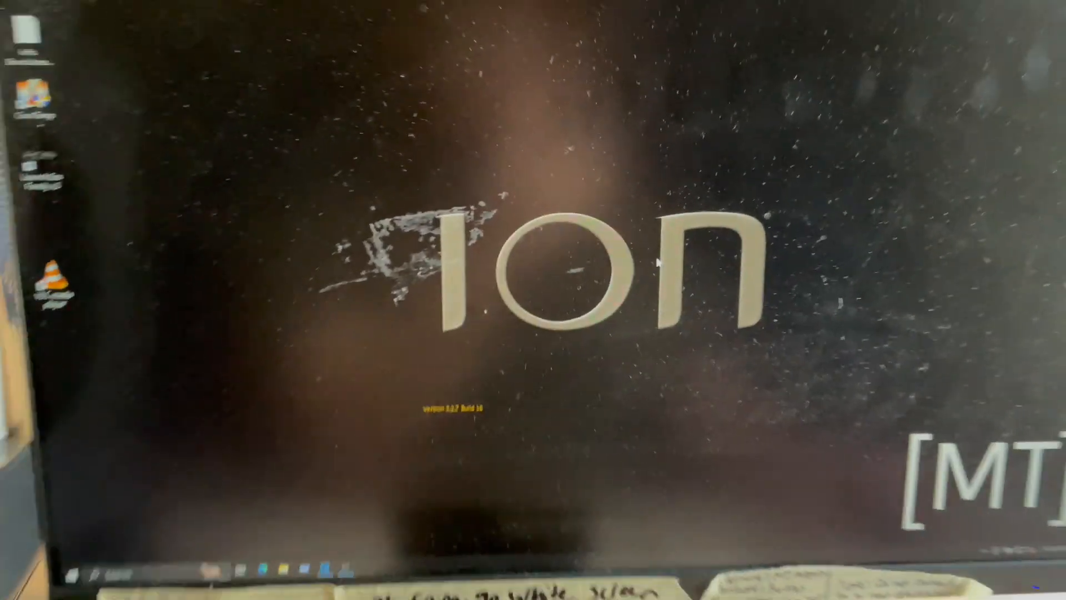